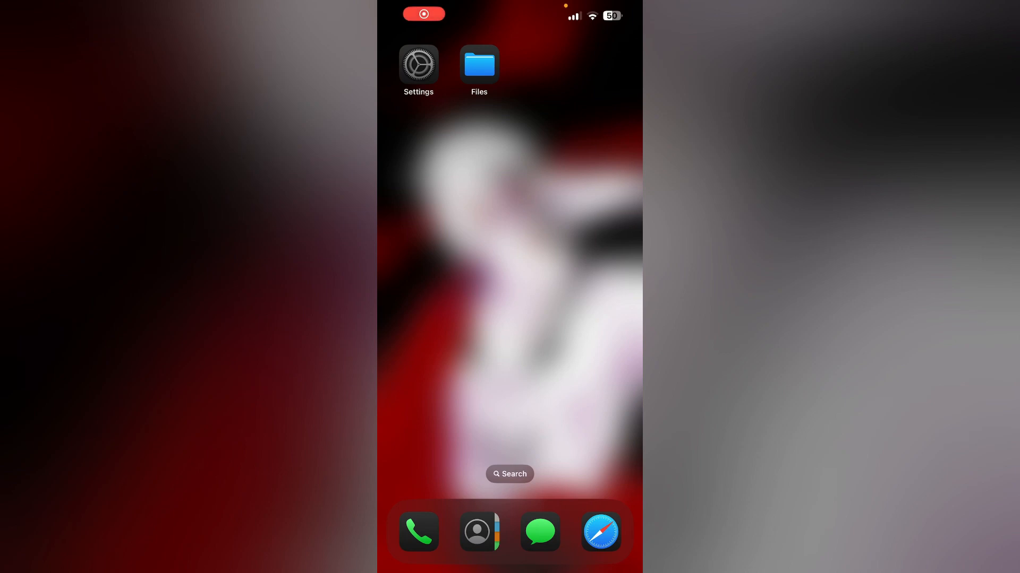
# Launch the Files app from the Home Screen to its Browse page
pyautogui.click(424, 14)
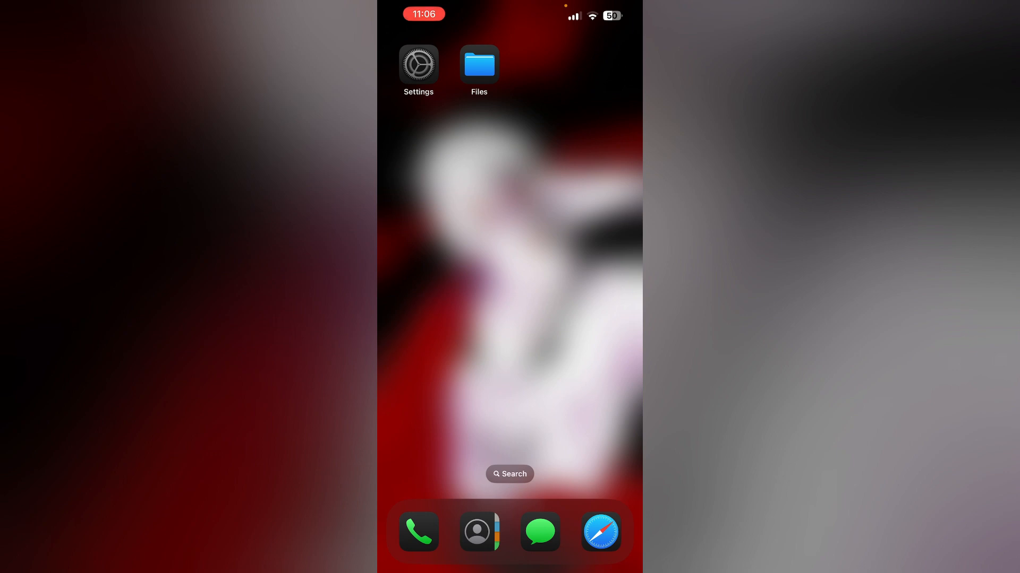
pyautogui.click(479, 65)
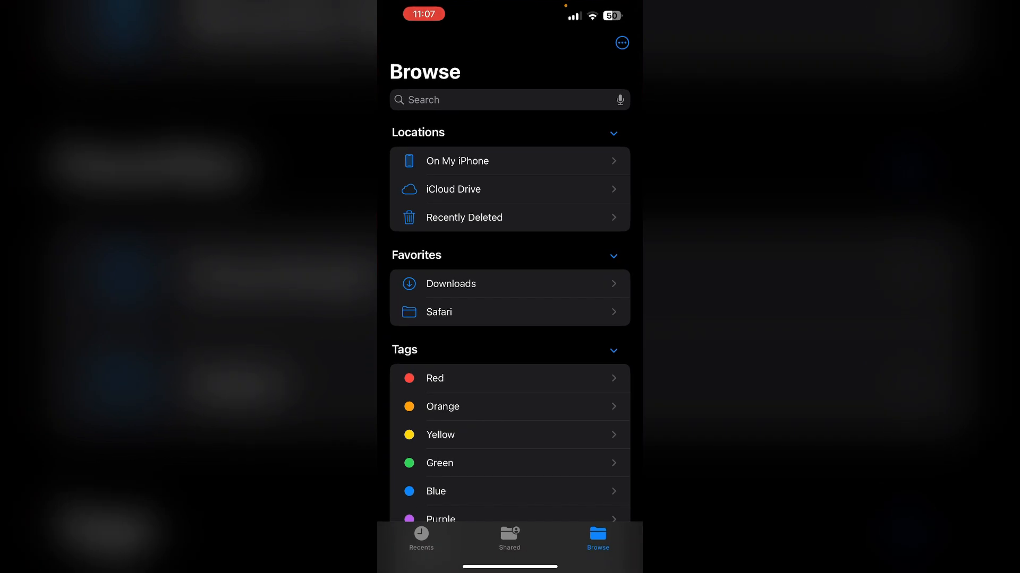
# Reach the Connect to Server form from the Browse ••• menu, then cancel it and go Home
pyautogui.click(622, 42)
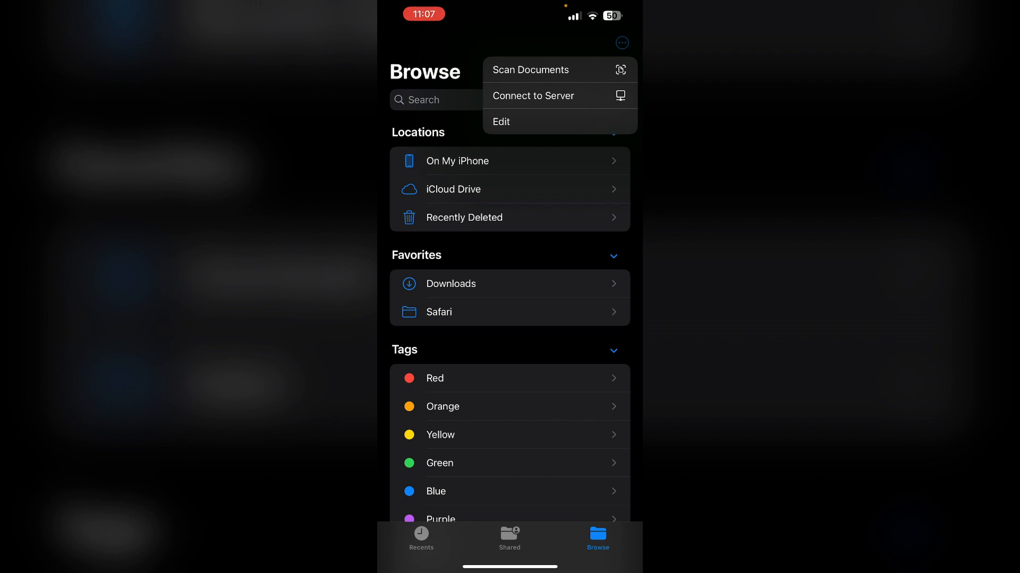
pyautogui.click(532, 96)
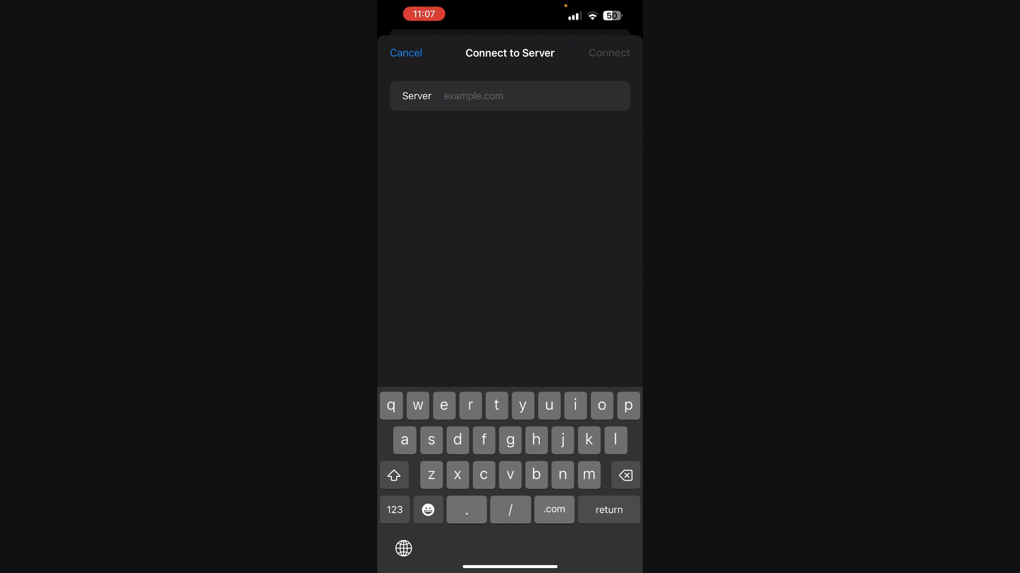
pyautogui.click(404, 53)
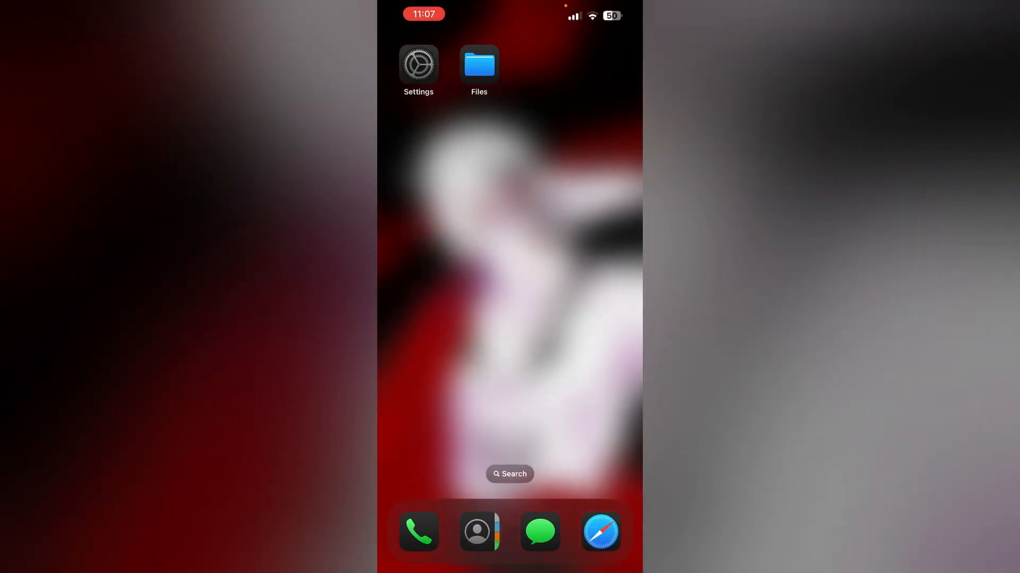
# Launch Settings and enter the General section
pyautogui.click(419, 64)
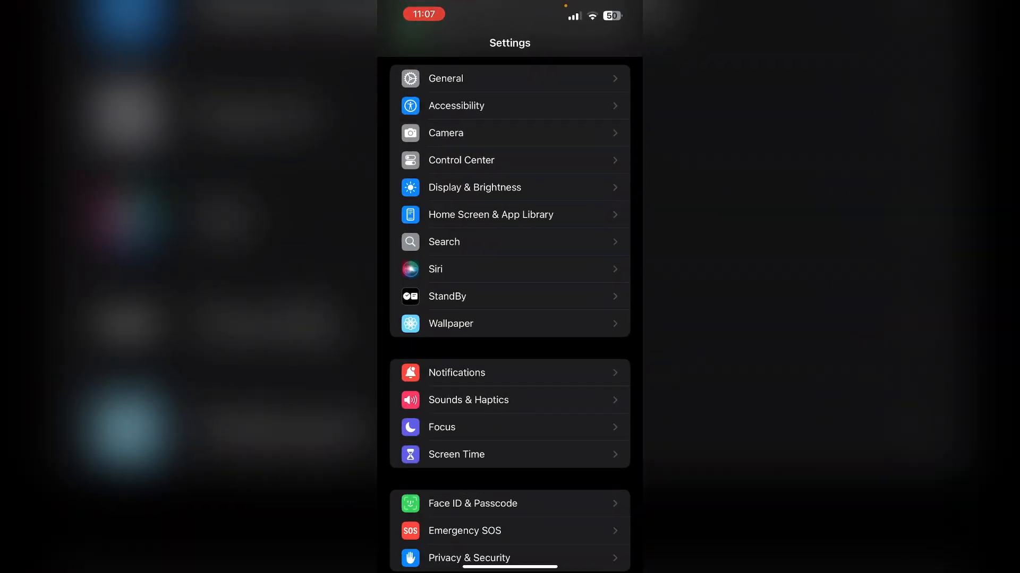
pyautogui.click(445, 77)
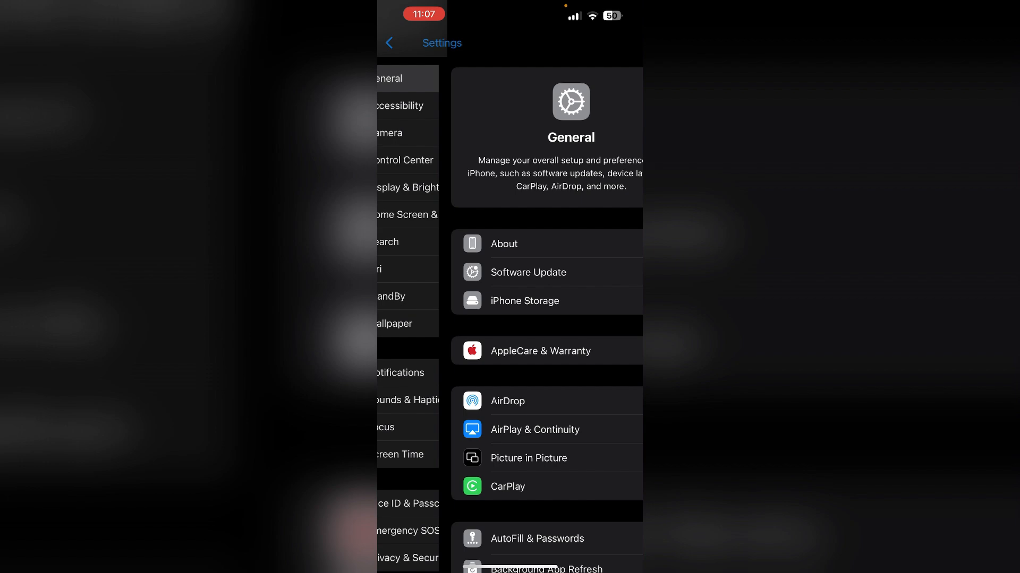
# Go to Transfer or Reset iPhone and show its Reset options list
pyautogui.scroll(-3)
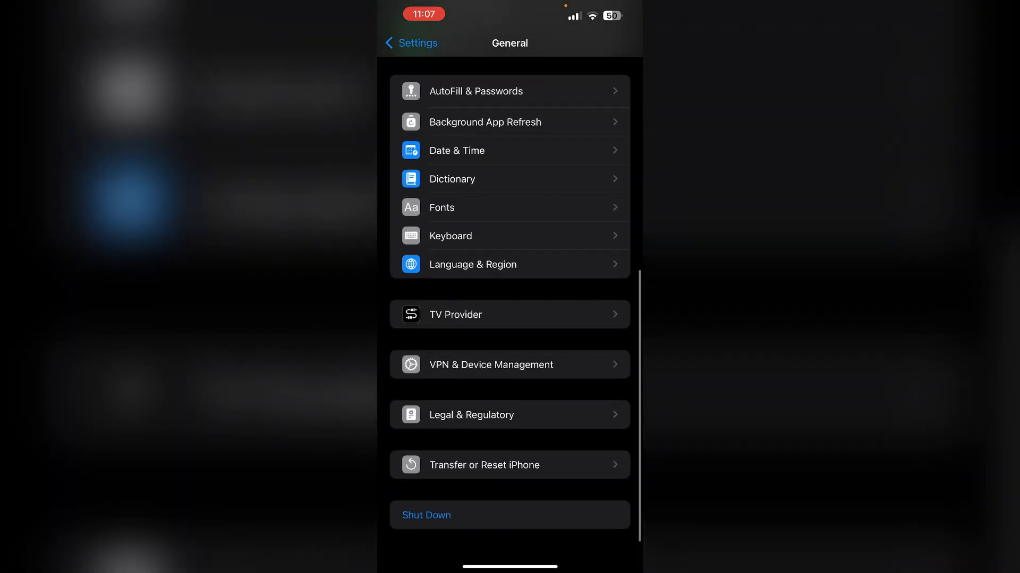
pyautogui.click(484, 465)
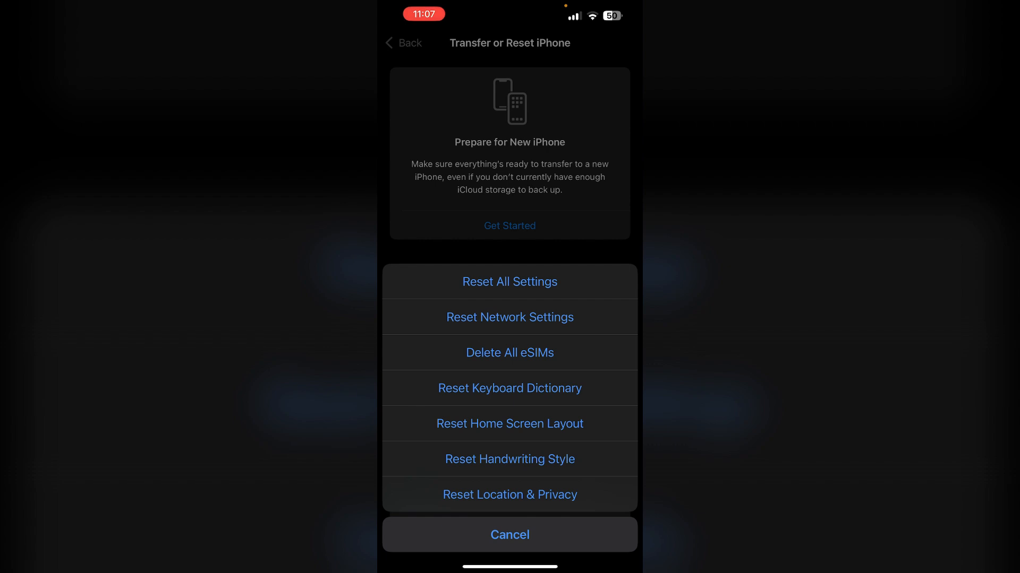
# Cancel the reset options, reopen them via Reset, and cancel again without resetting
pyautogui.click(509, 534)
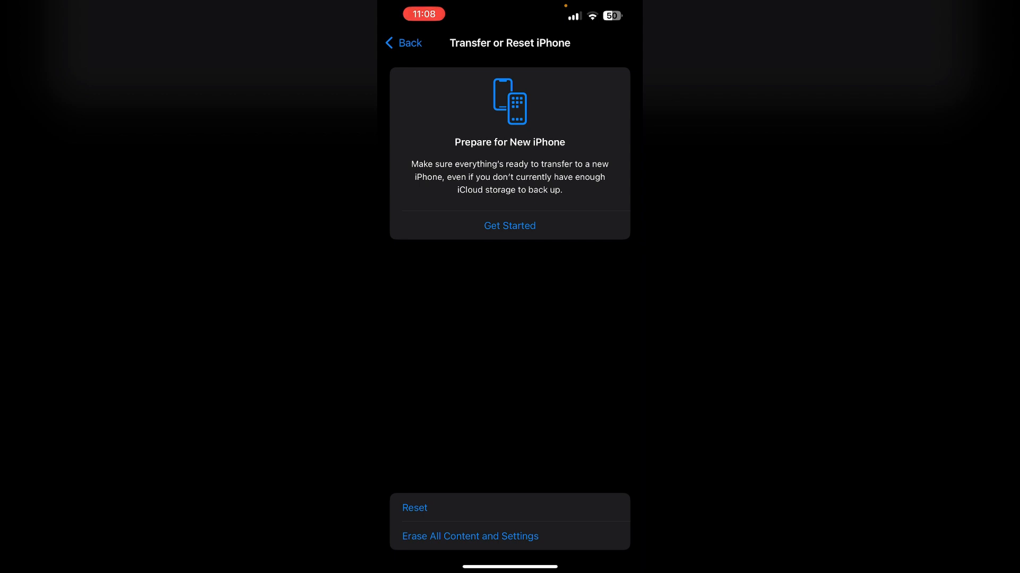
pyautogui.click(414, 508)
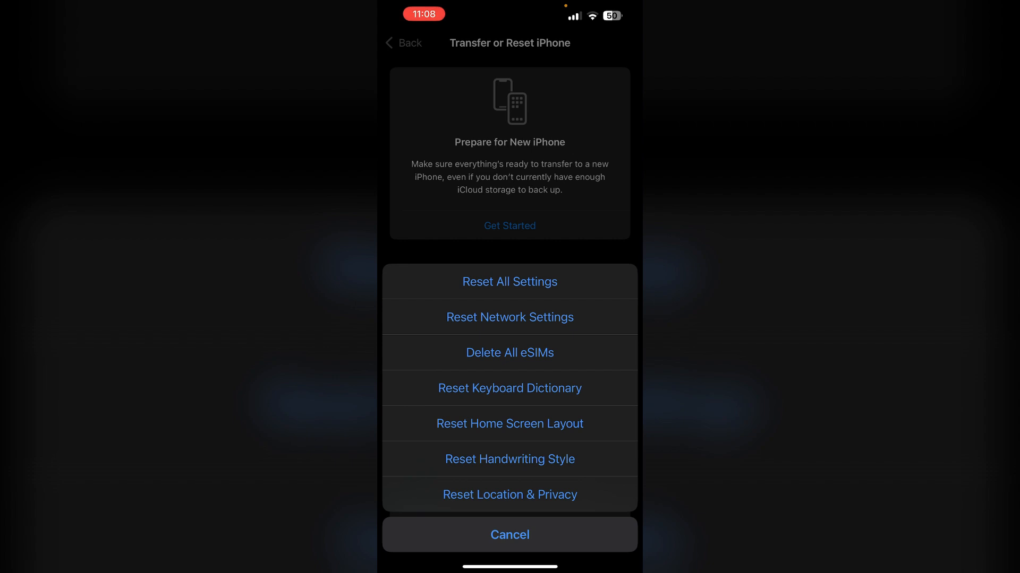
pyautogui.click(509, 534)
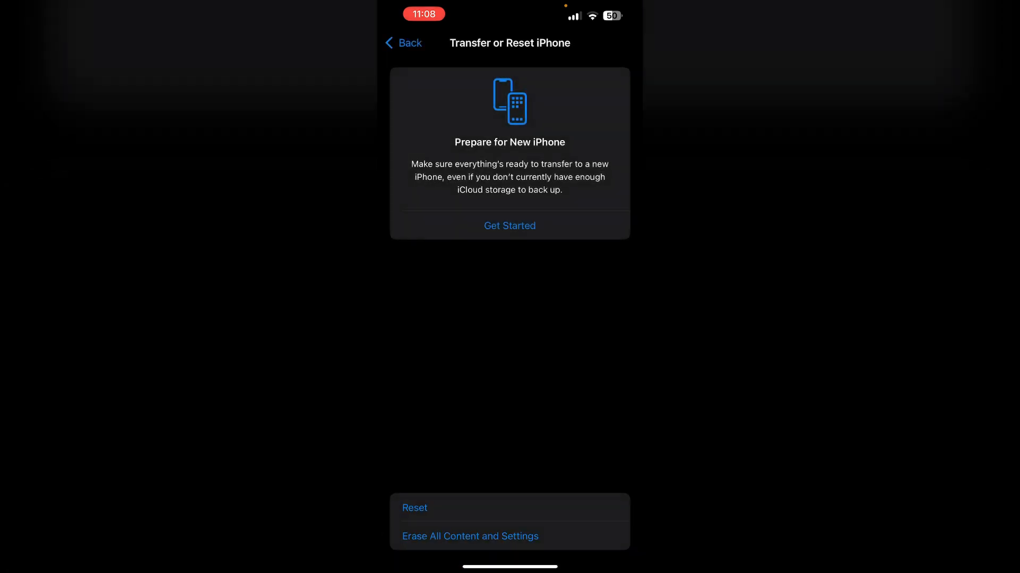